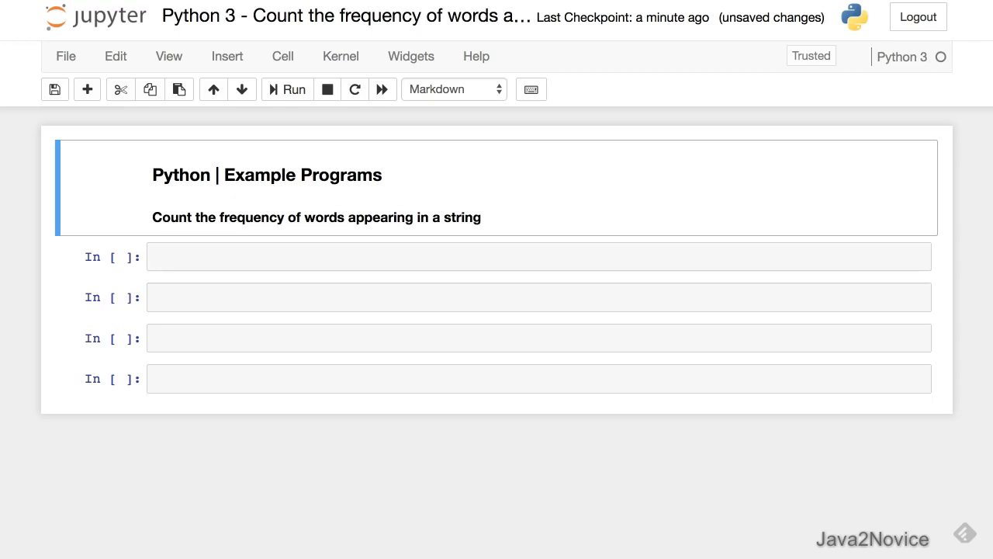
mouse_move(314, 259)
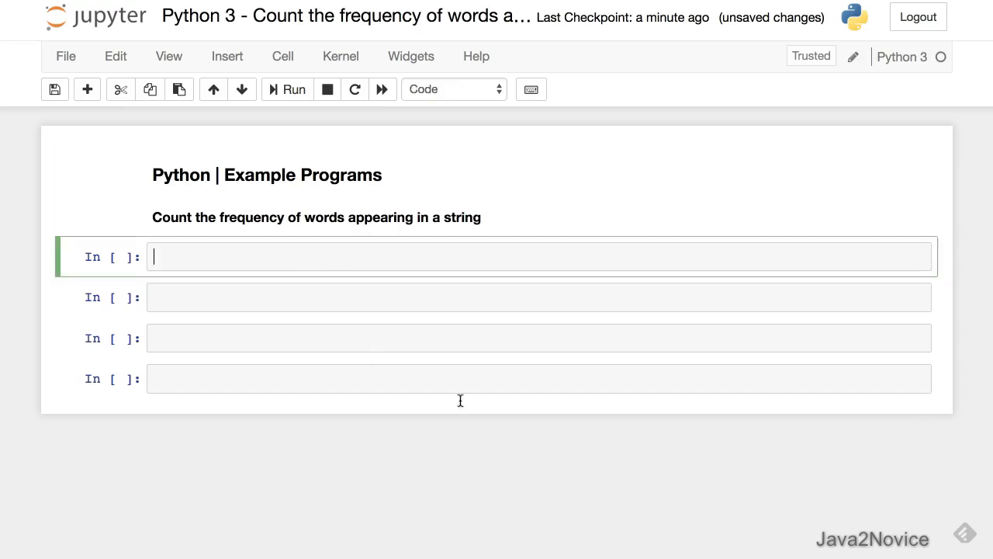
Read the user's sentence with user_str = input('Enter String:') on the first line.
type("user_s")
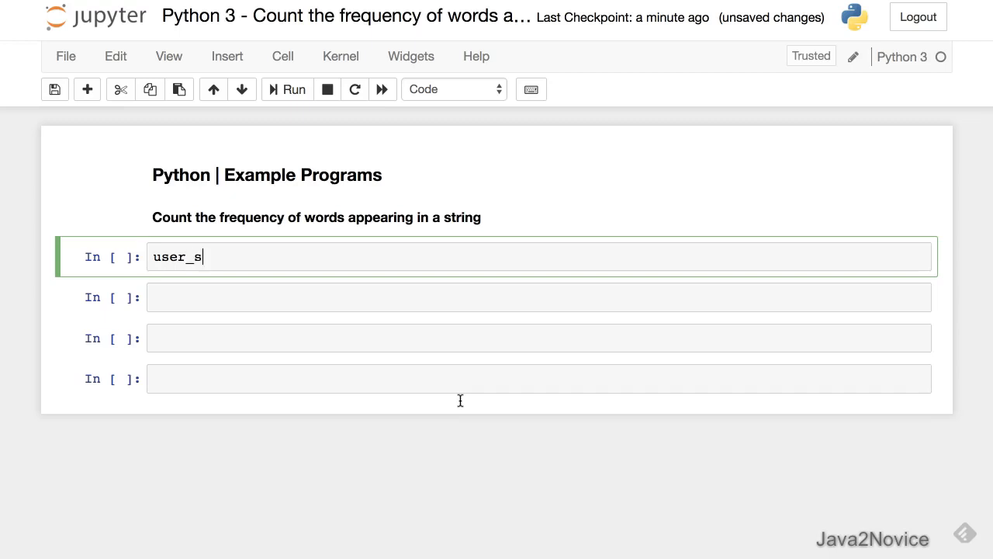
type("tr = input")
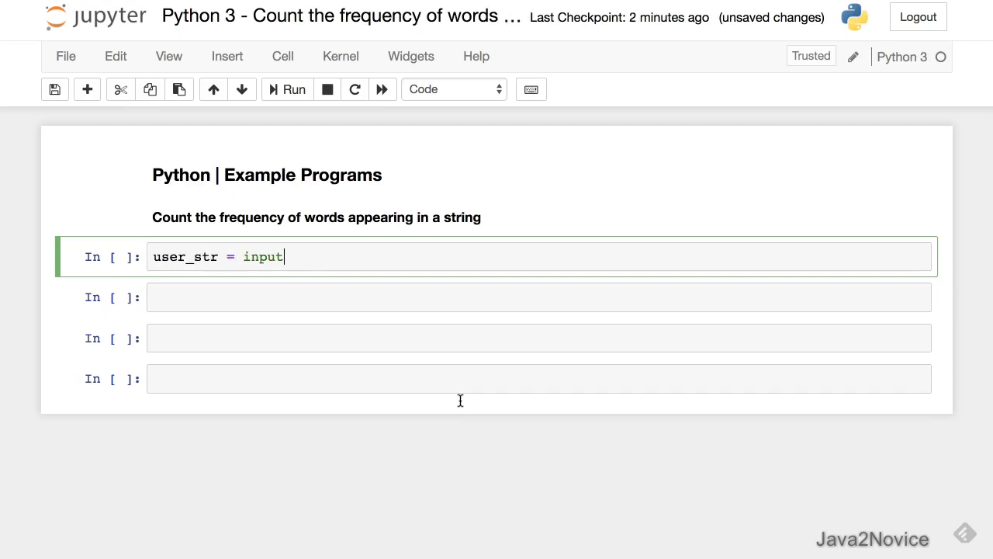
type("('')")
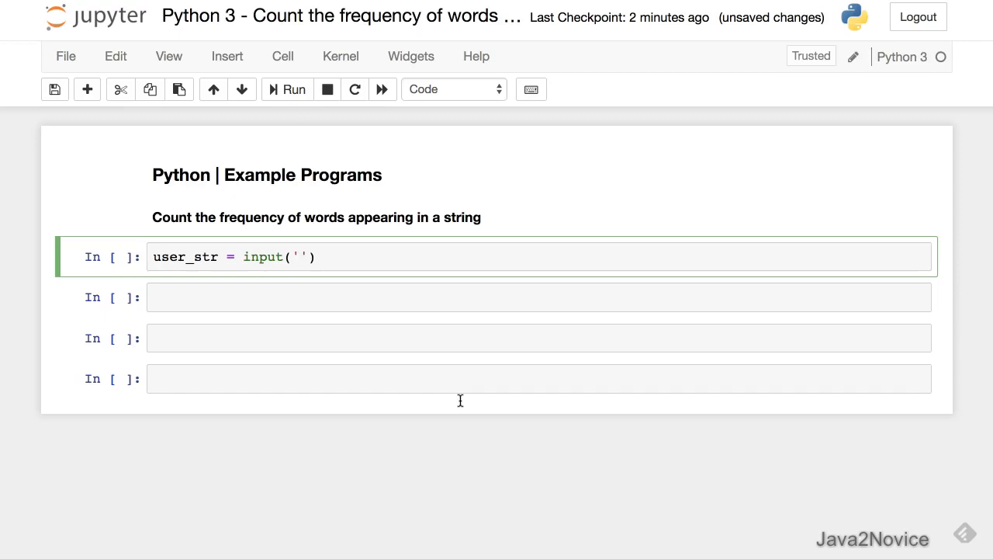
type("Enter S")
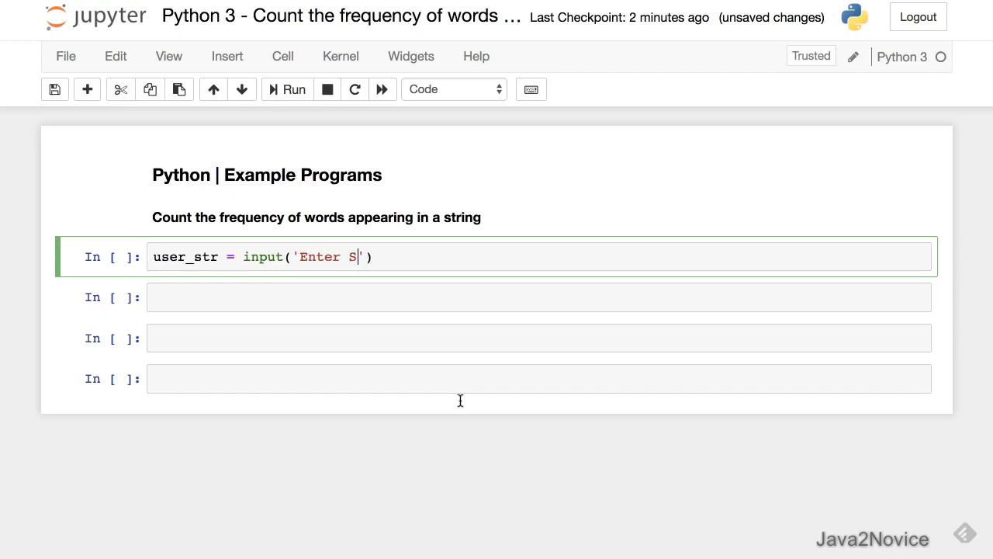
type("tring:")
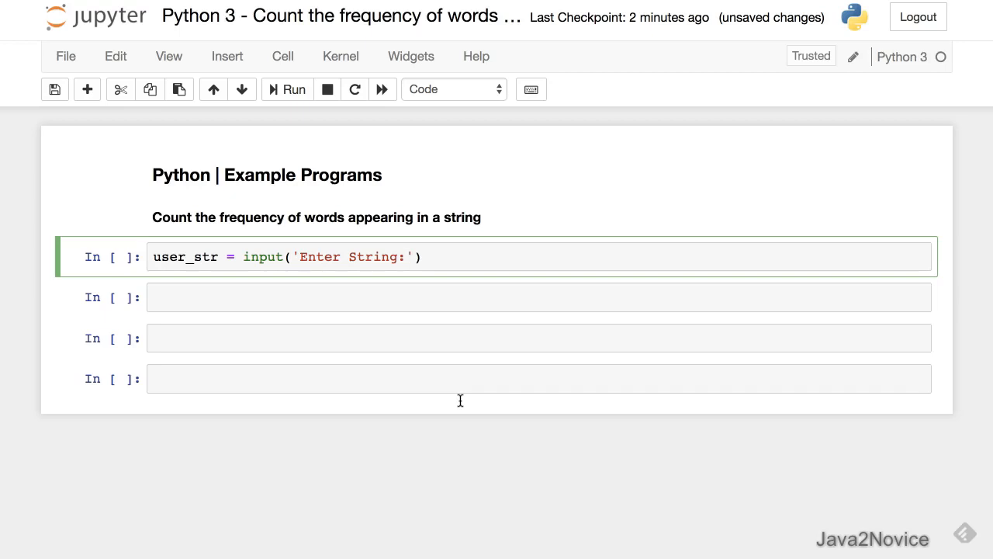
key("ctrl+s")
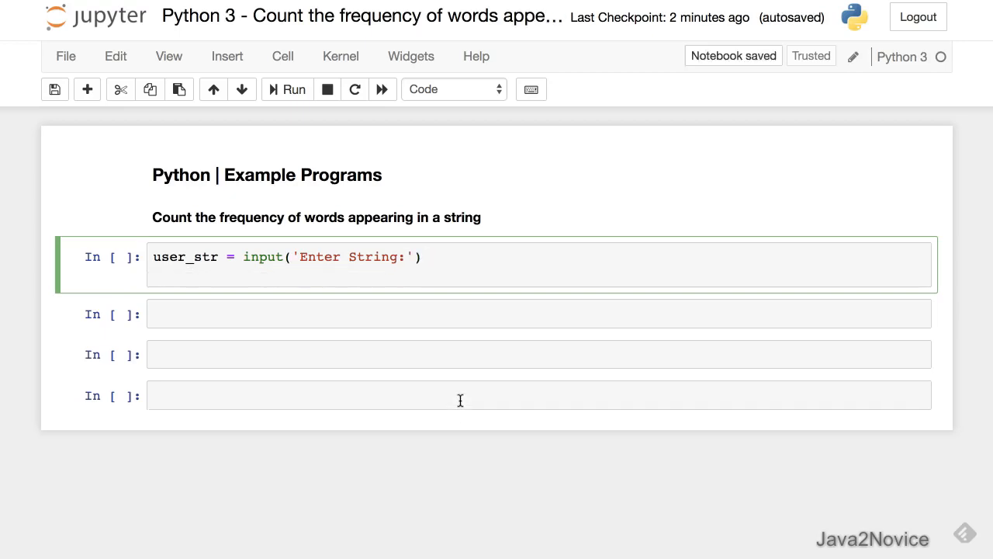
Split the string into word list l and create an empty dictionary d = {}.
type("l")
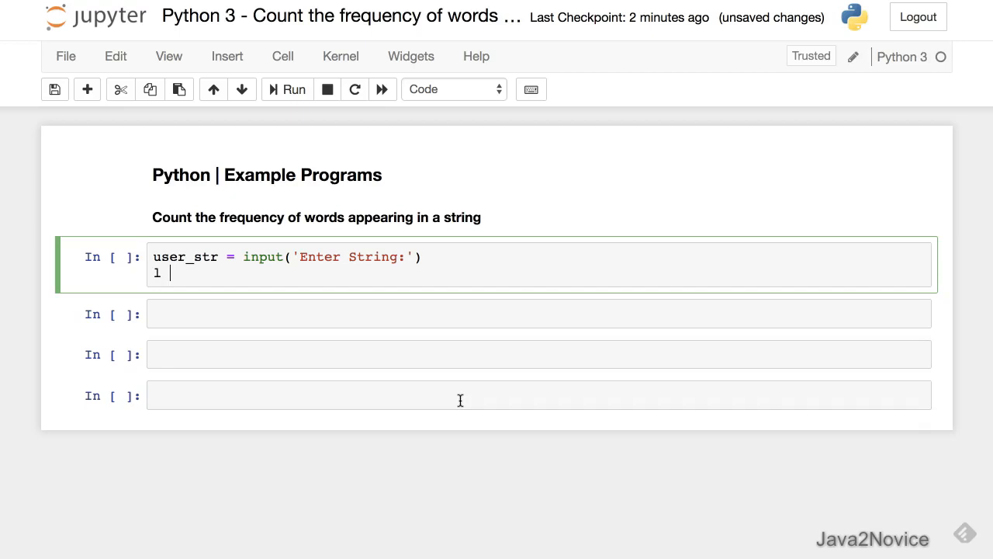
type("= user")
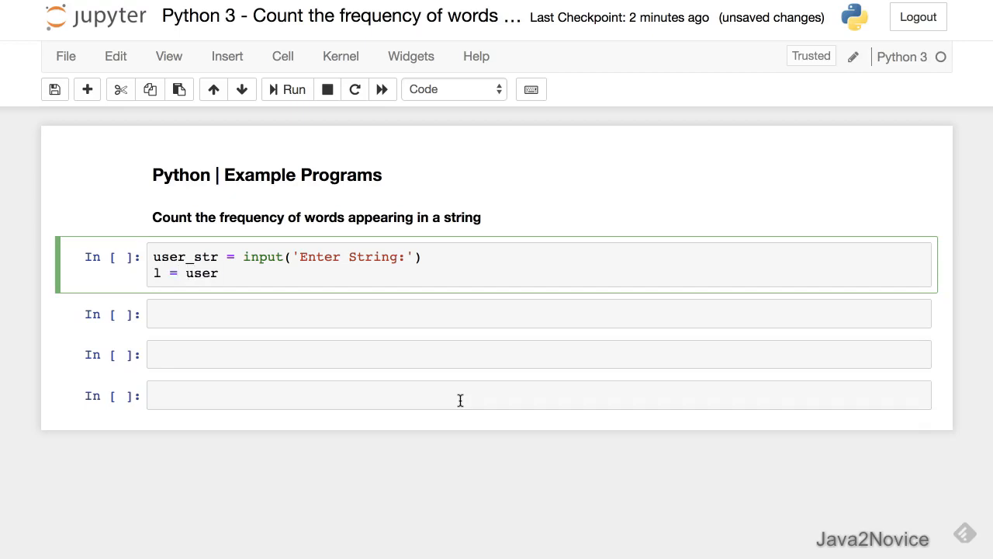
type("_str.sp")
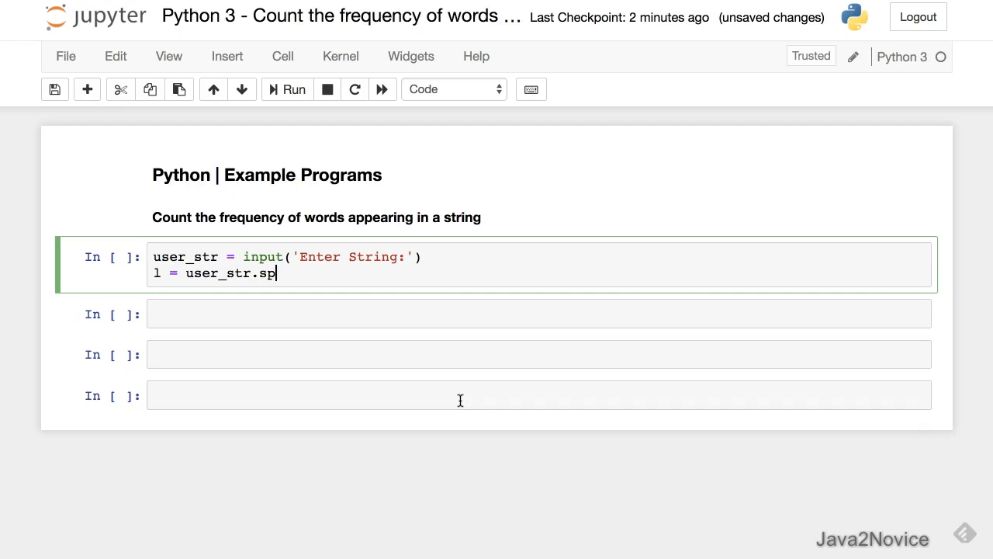
type("lit()")
type("d")
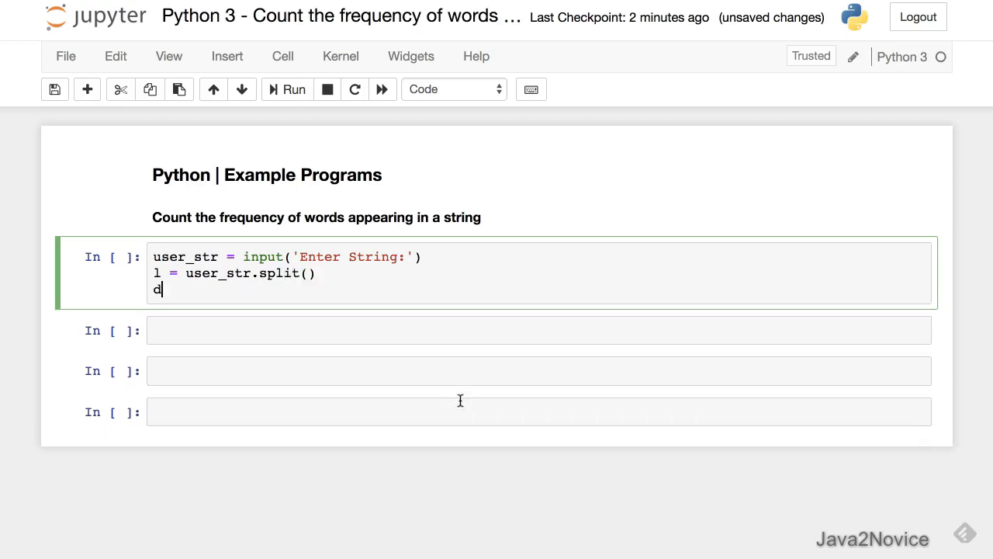
type("= {}")
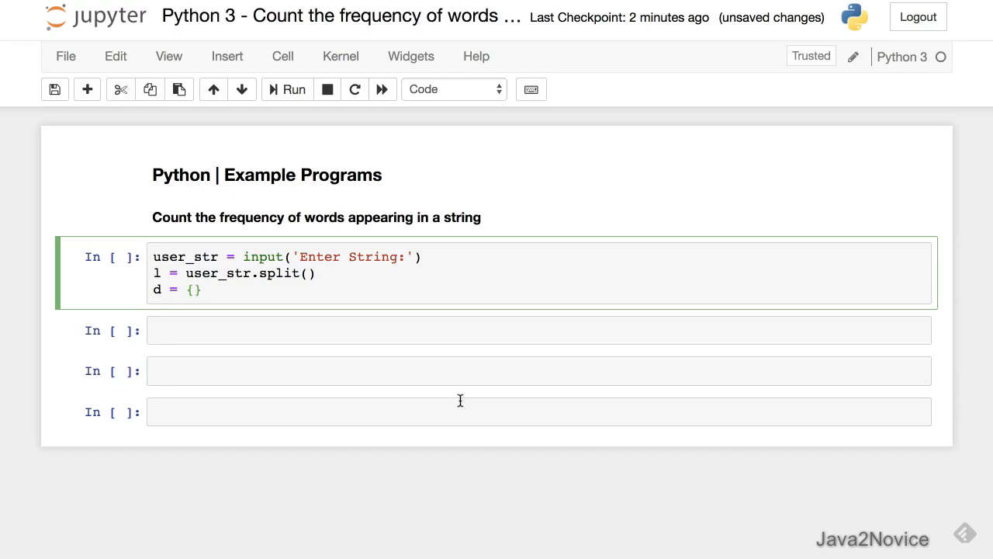
left_click(210, 289)
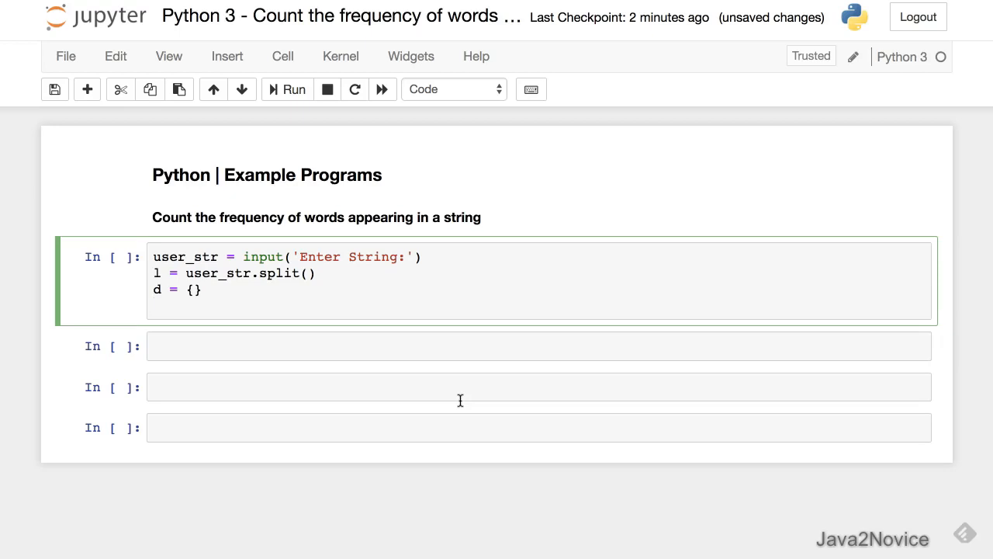
Loop over words in l, setting d[i] = 0 when i is not in d.keys().
type("for i in")
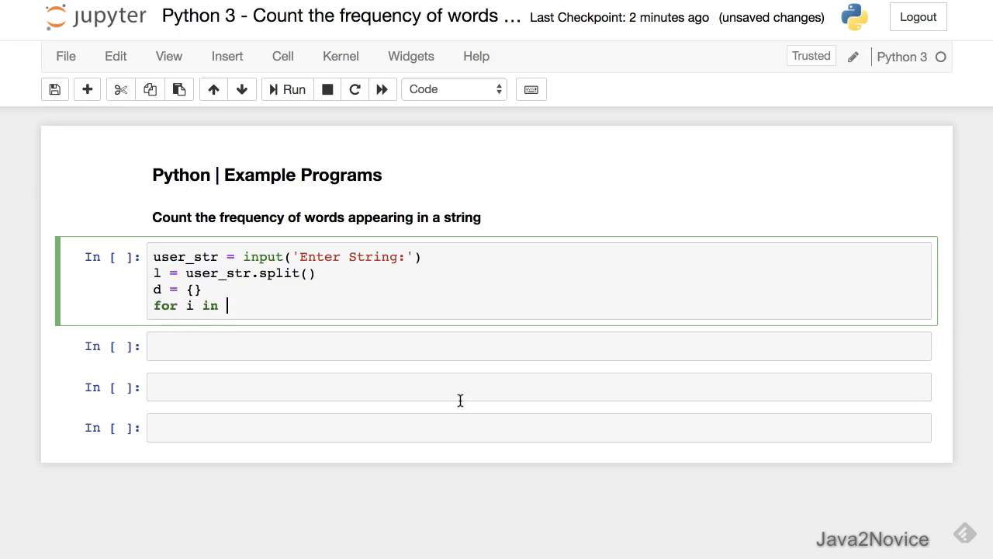
type("l:")
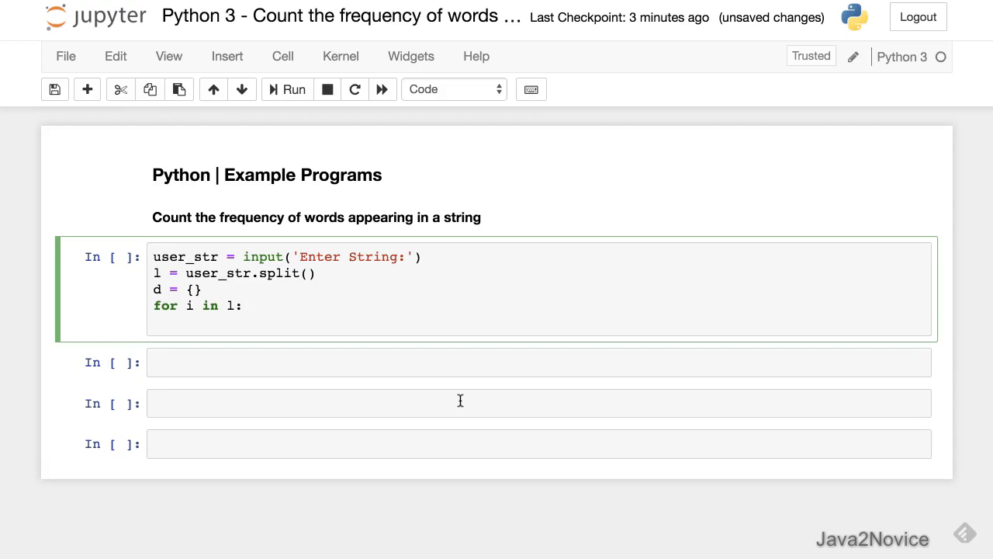
type("if")
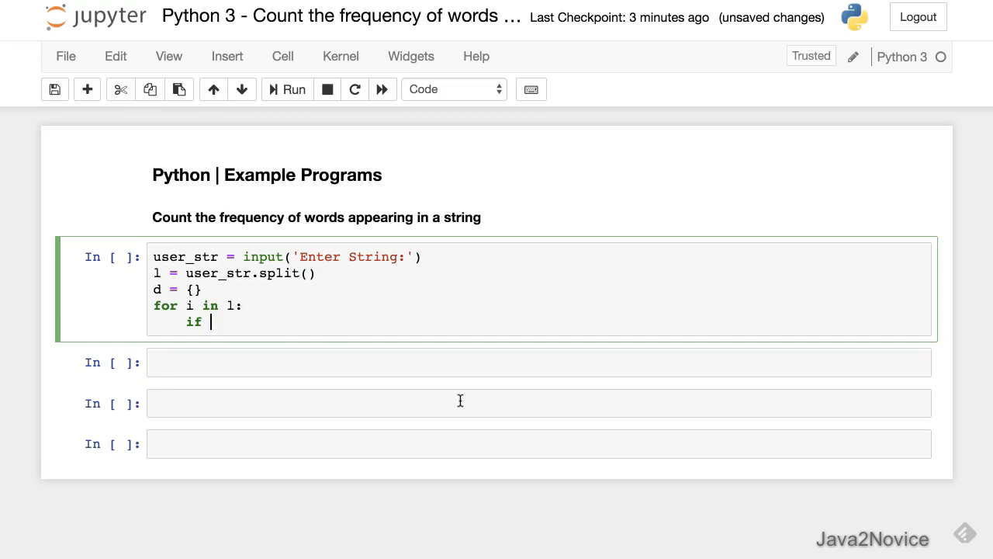
type("i in")
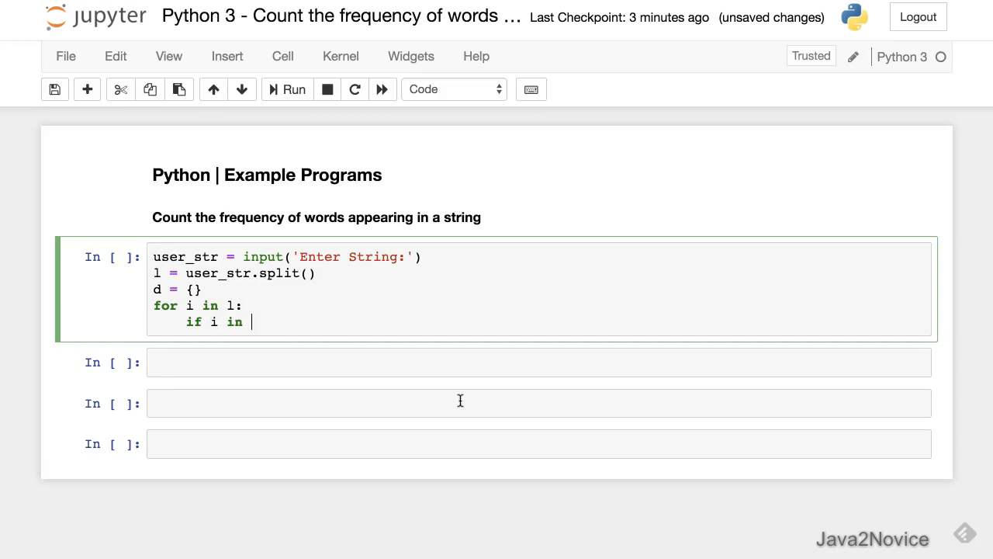
type("not")
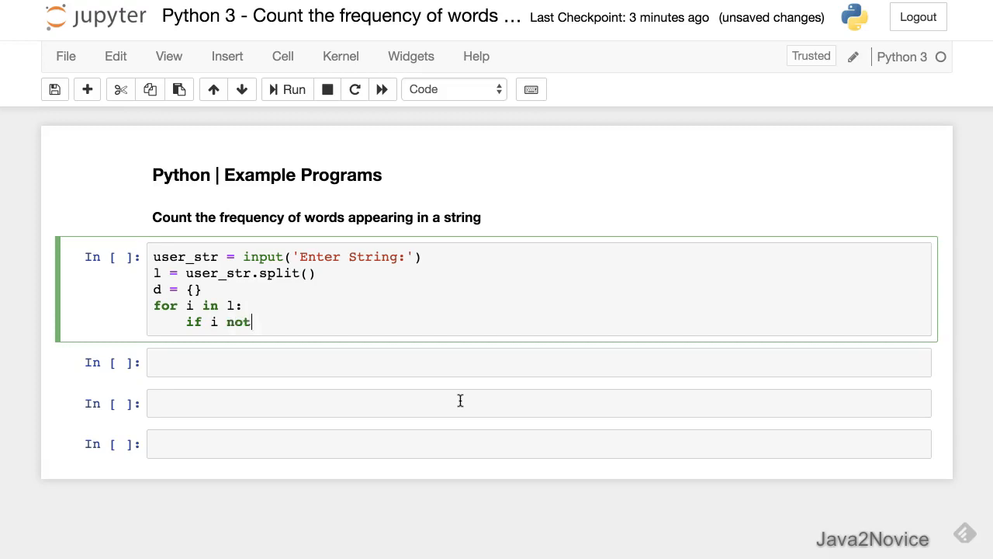
type("in d.ke")
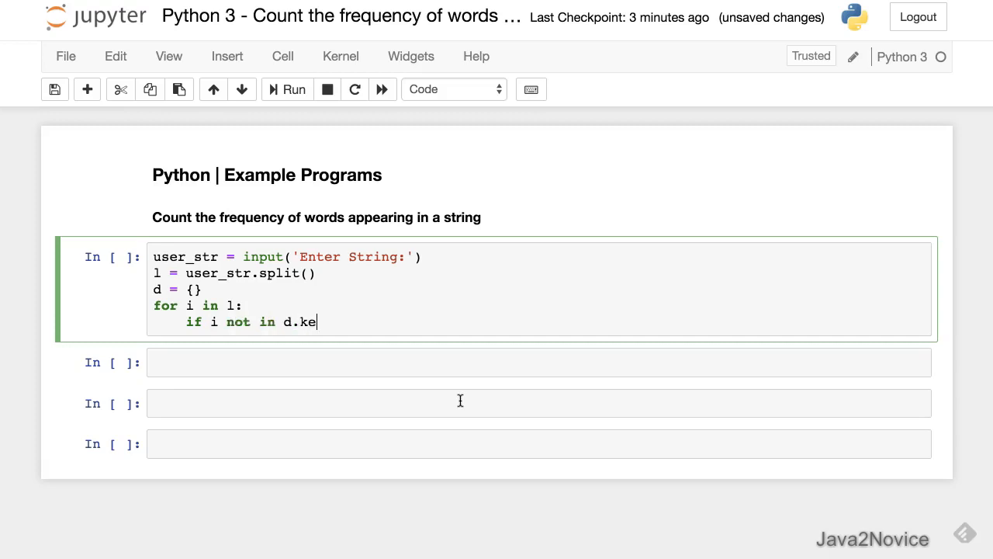
type("ys():")
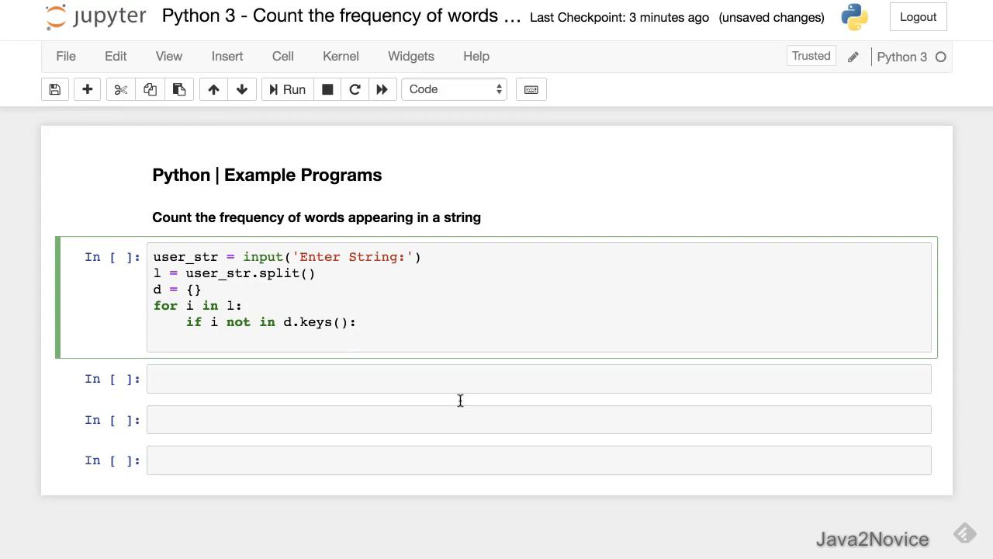
type("d[]")
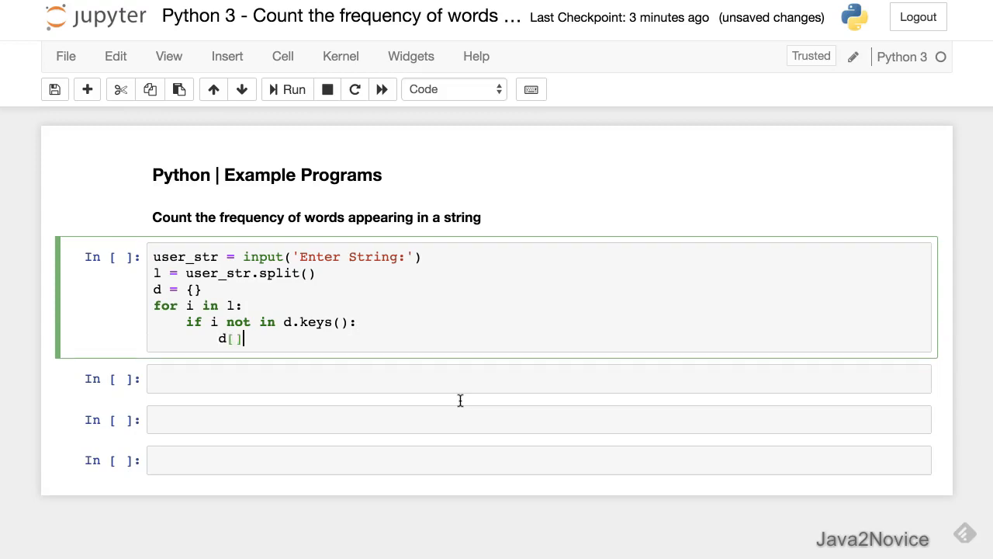
type("i] =")
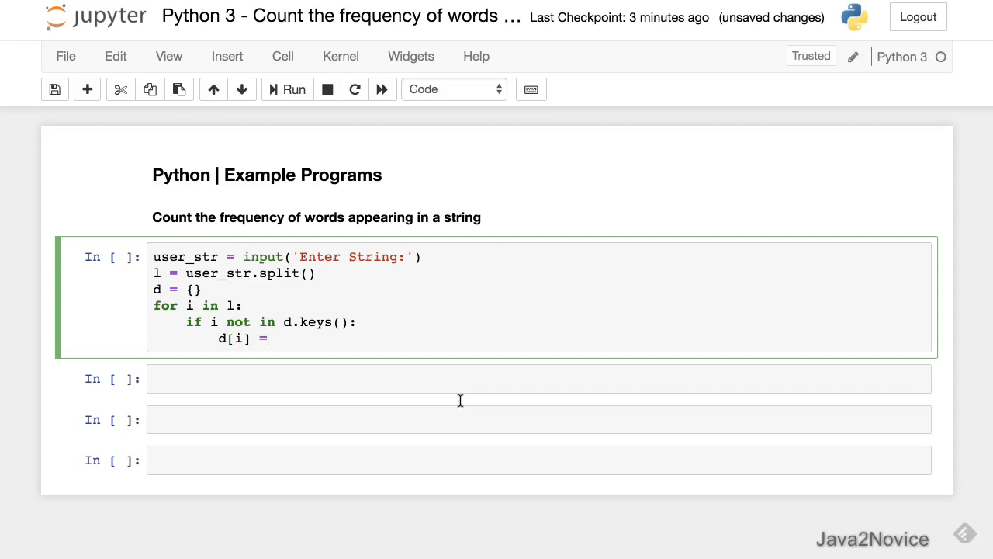
type("0")
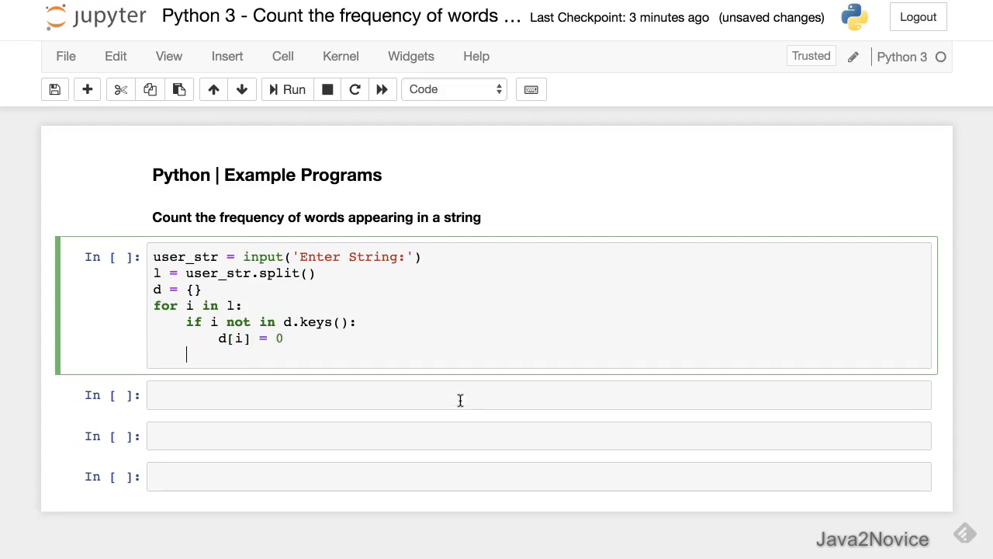
Increment each word's count with d[i] = d[i]+1 and add print(d).
type("d")
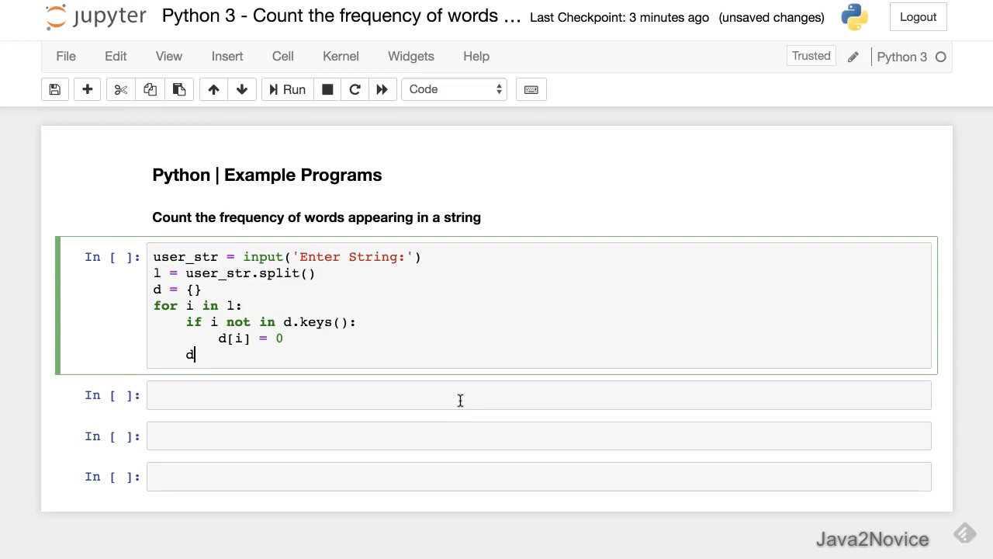
type("[i] =")
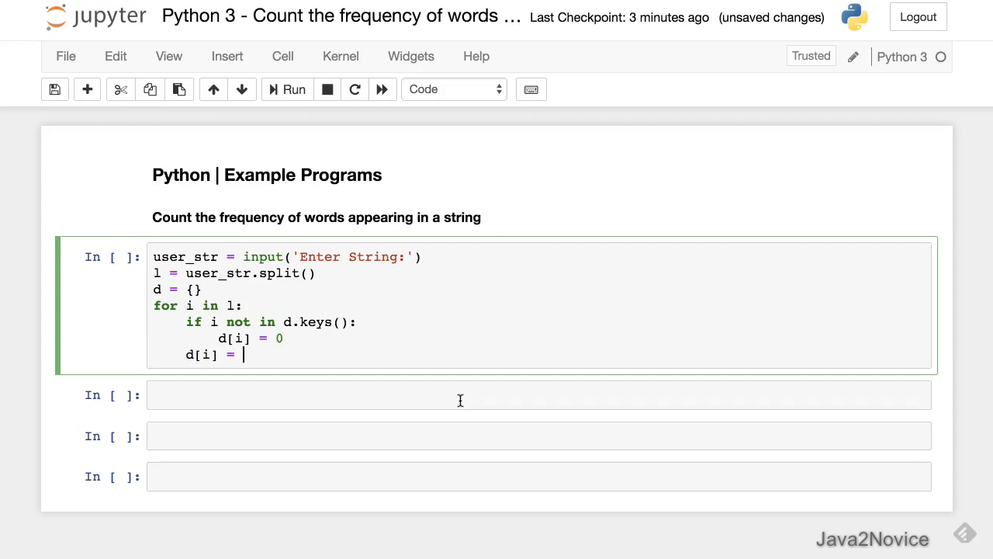
type("d[]")
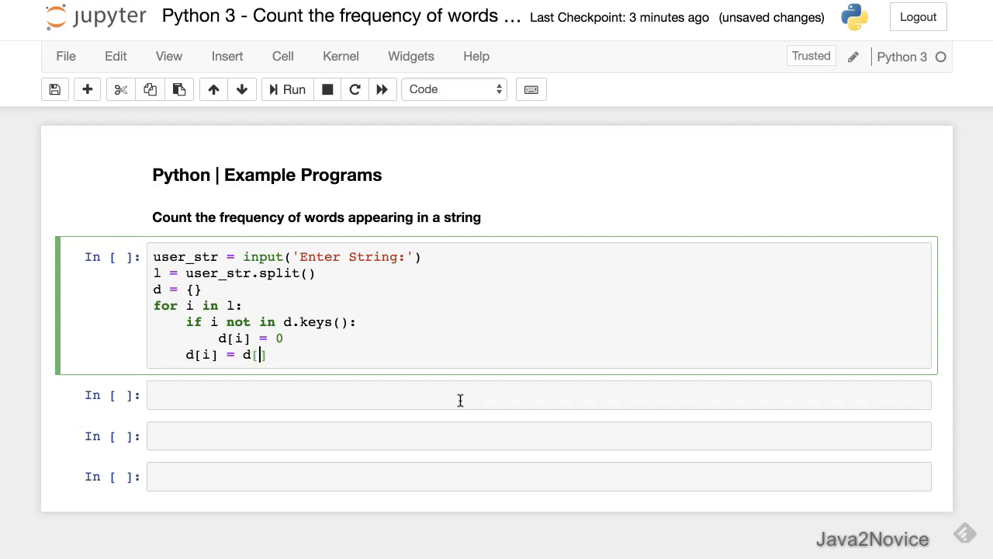
type("i]")
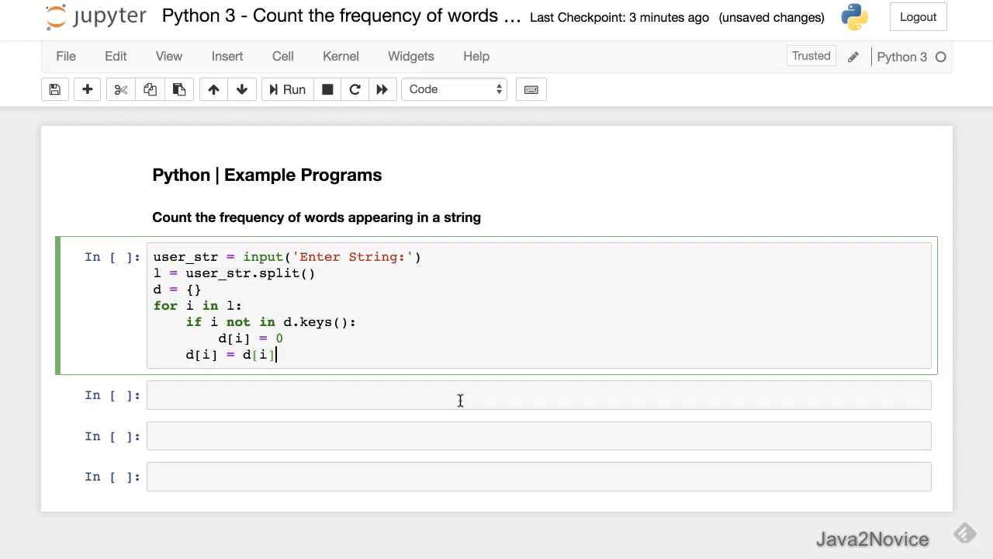
type("+1")
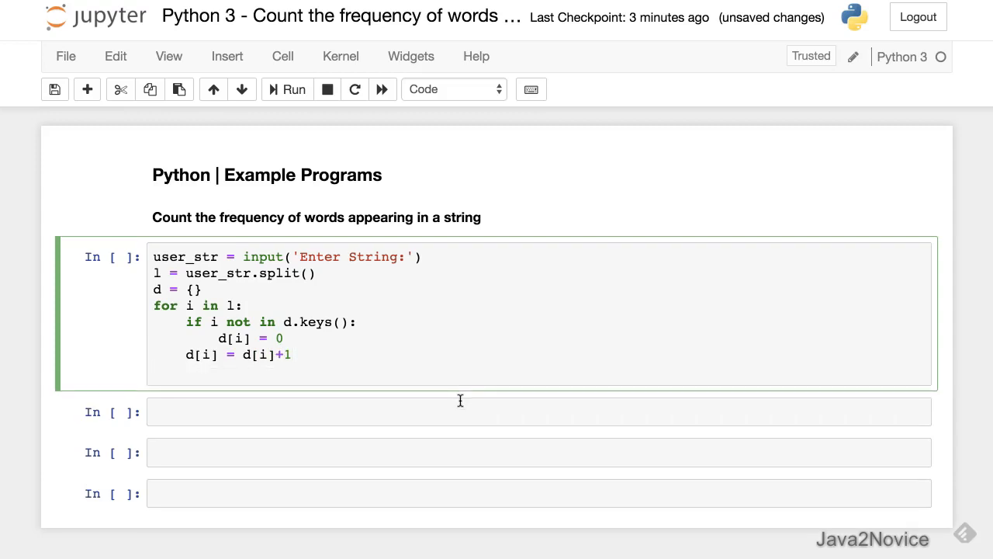
type("print(d)")
type("hi")
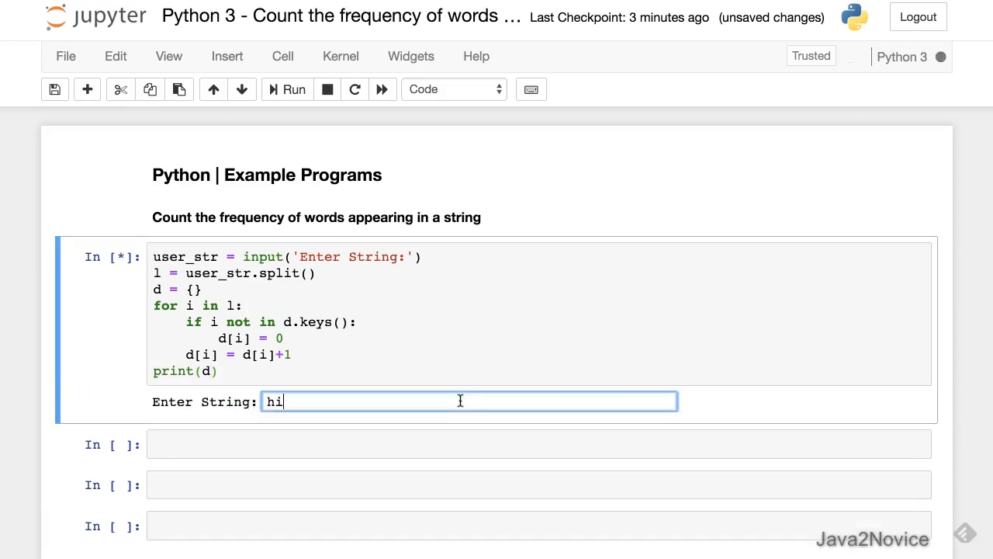
Enter 'hi hello hello world how r u' at the cell's input prompt.
type("hello")
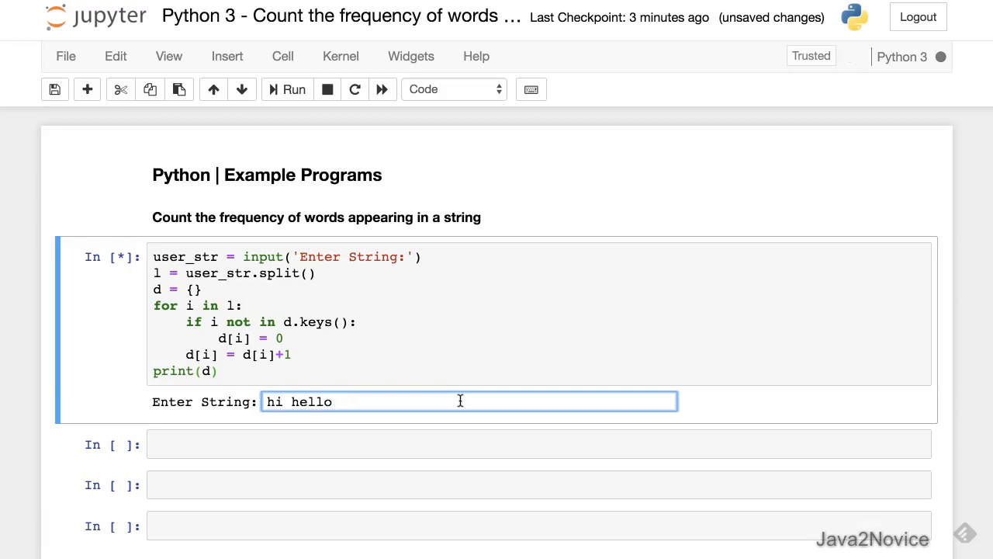
type("hello wor")
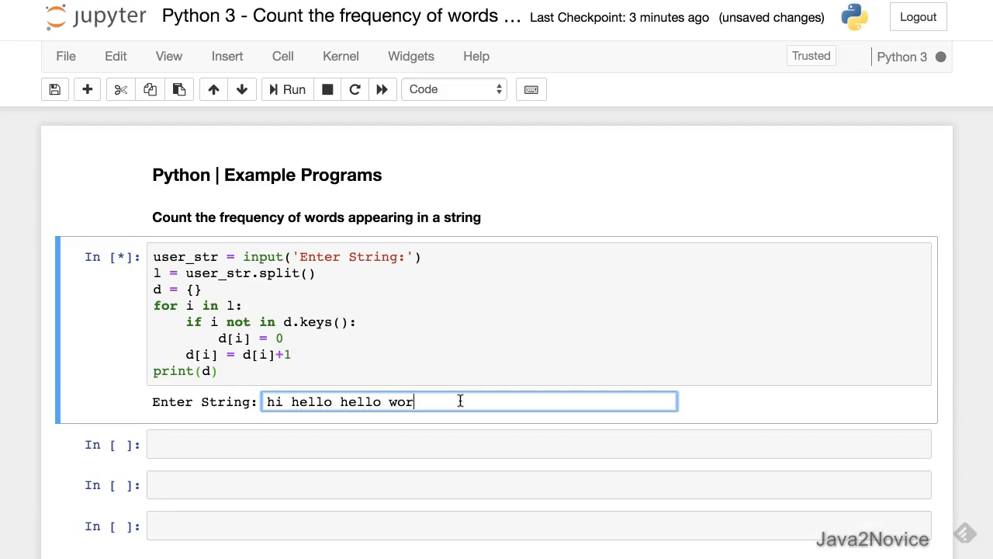
type("ld how r u")
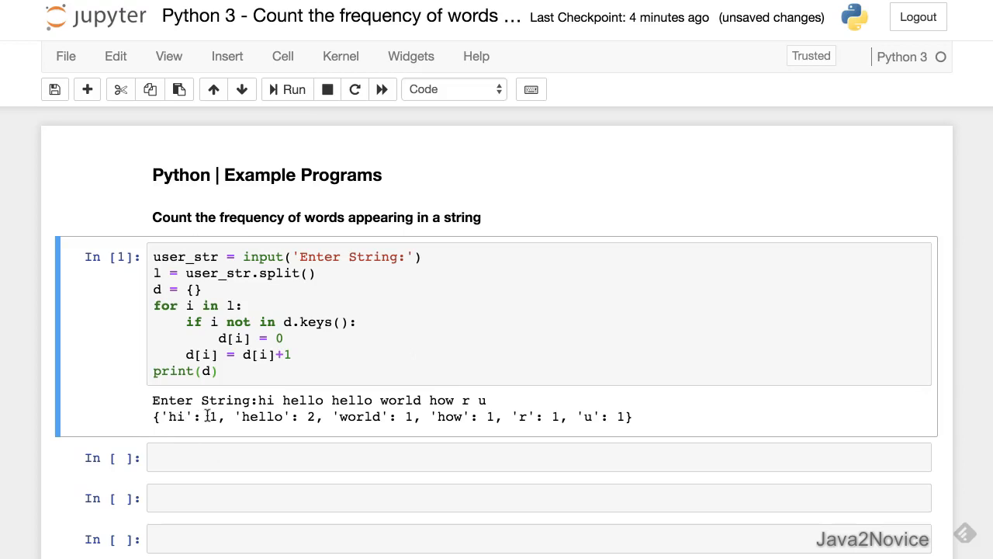
mouse_move(358, 412)
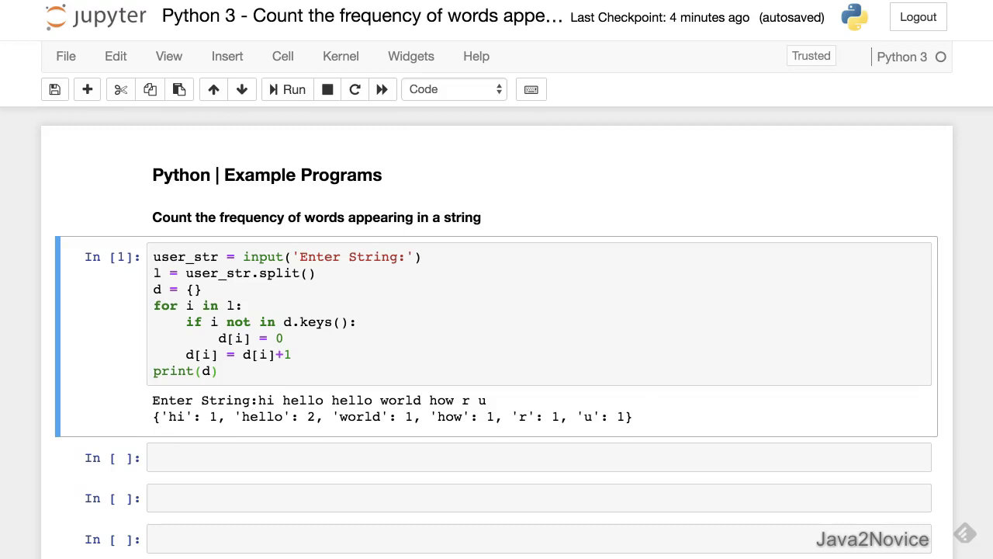
mouse_move(225, 401)
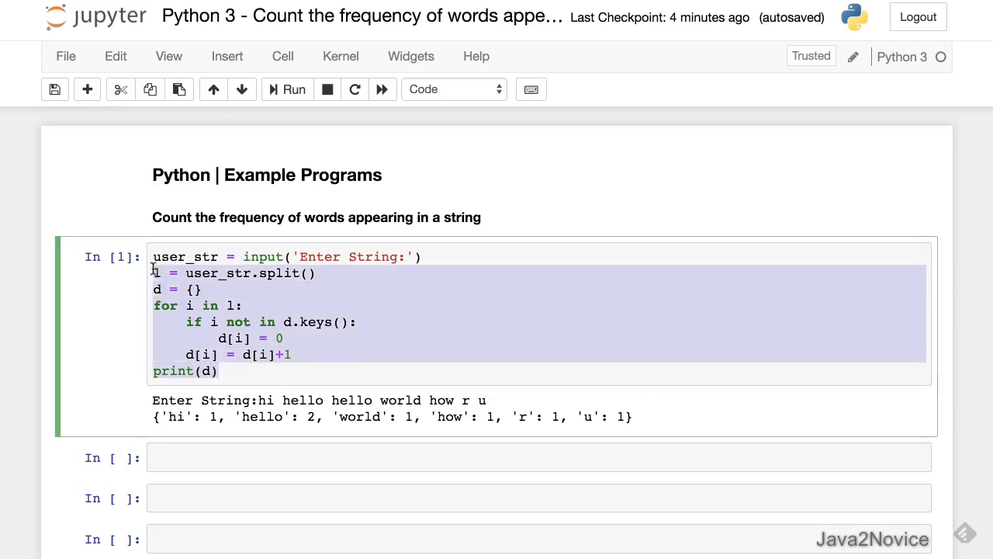
Scroll down and select the if-check lines in the copied second cell.
scroll("down", 3)
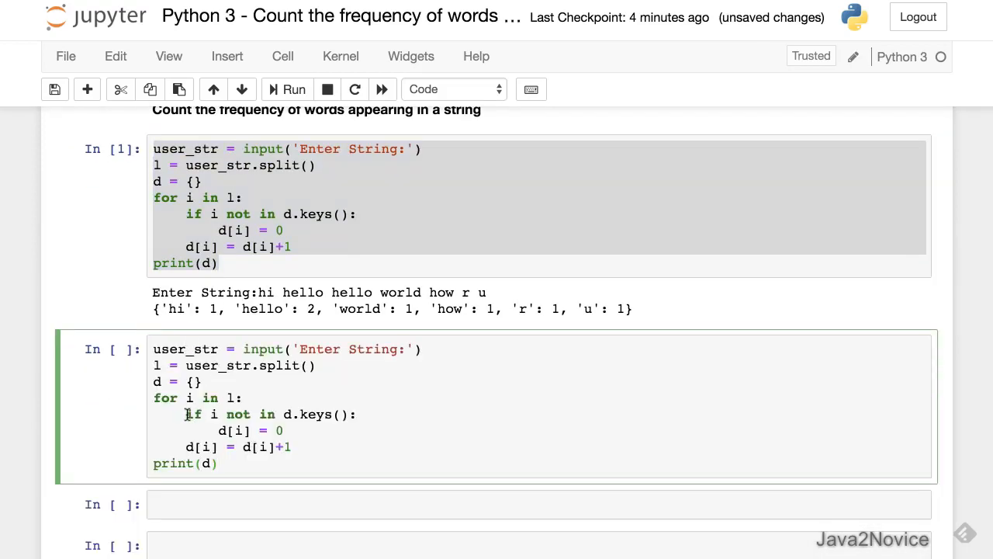
left_click_drag(186, 414, 310, 433)
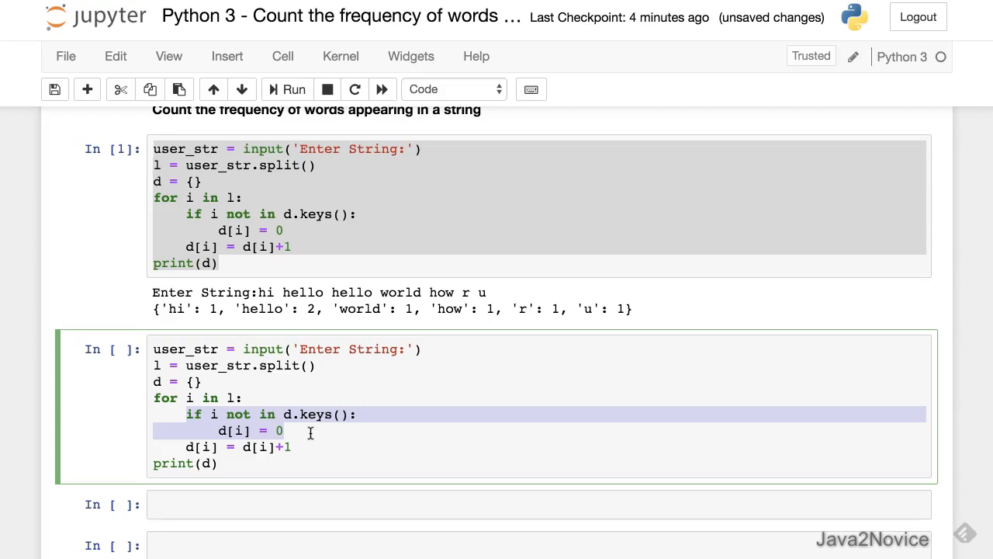
Delete the if-check lines and change the increment to d.get(i, 0)+1.
key("Delete")
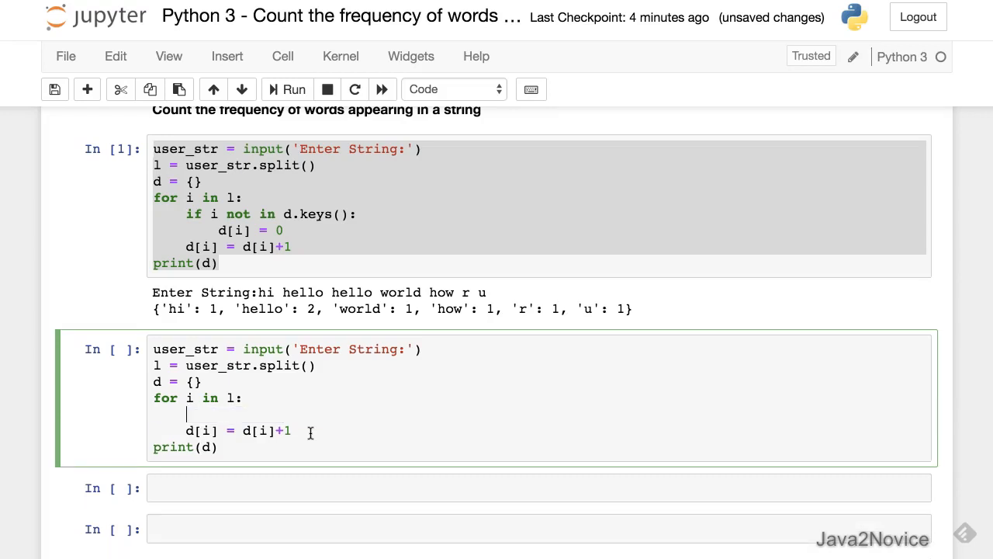
key("Backspace")
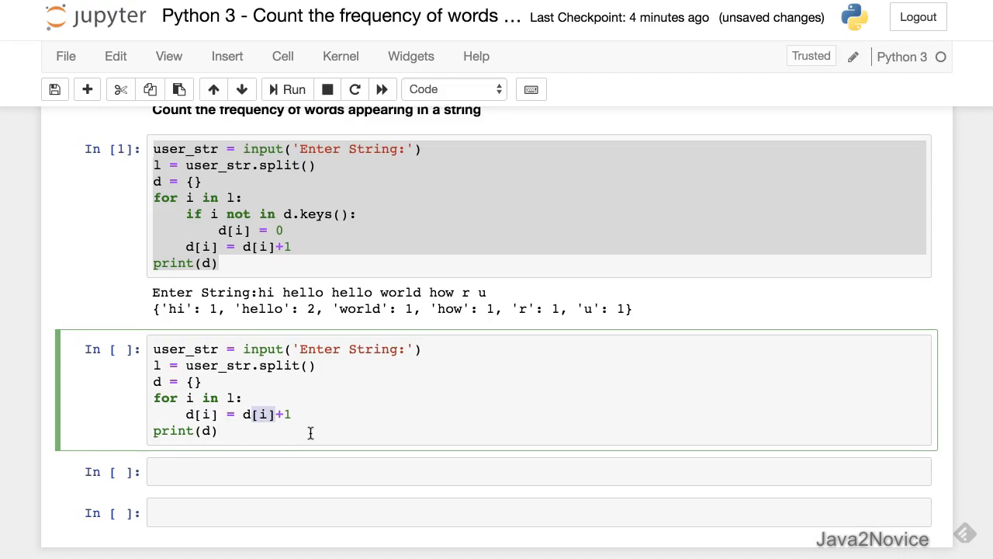
type(".get()")
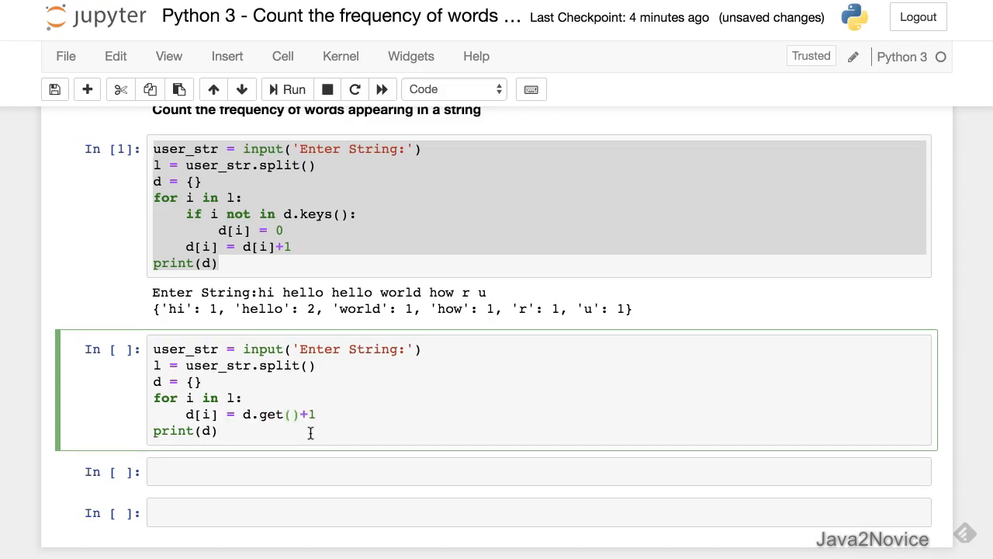
type("i,")
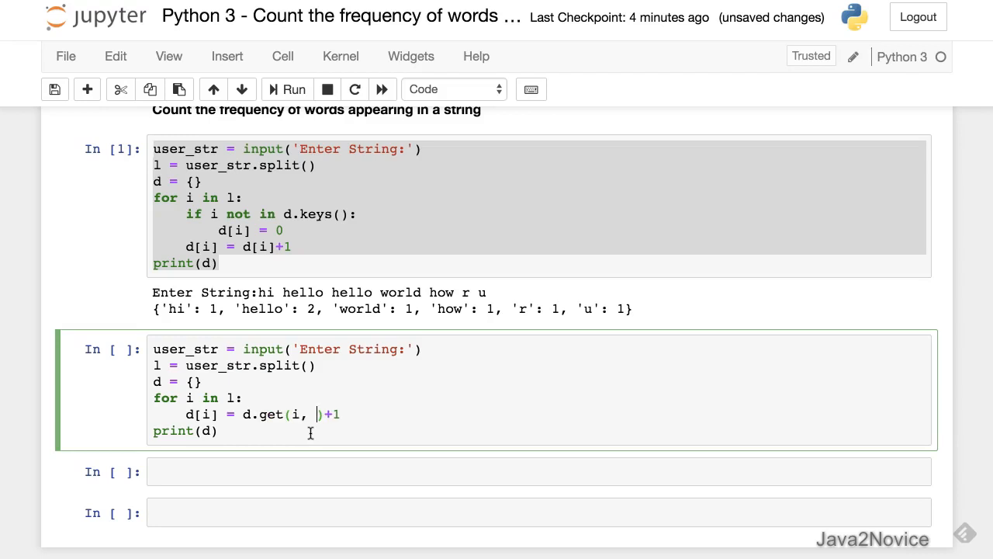
type("0")
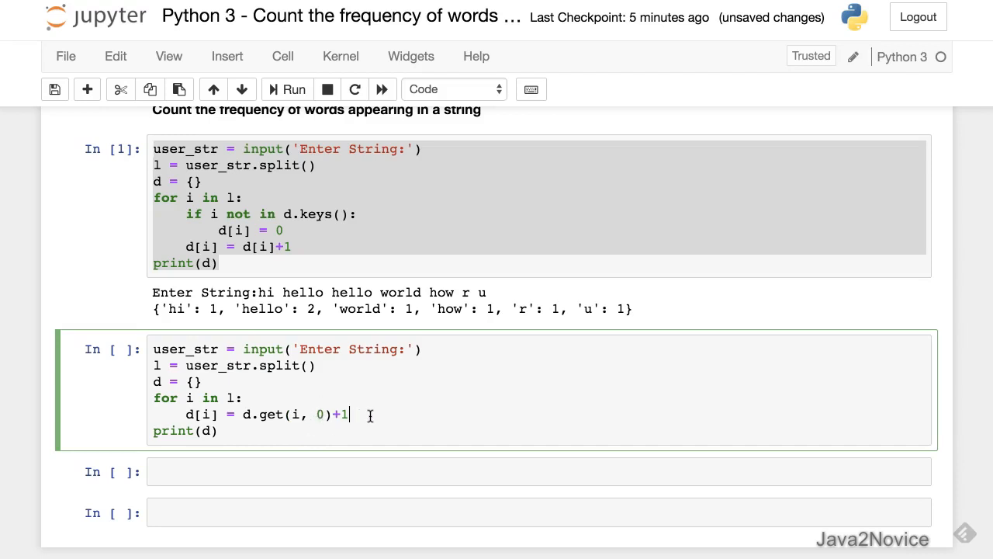
Run the second cell and enter 'he hello hello world how r u' at the prompt.
left_click(286, 88)
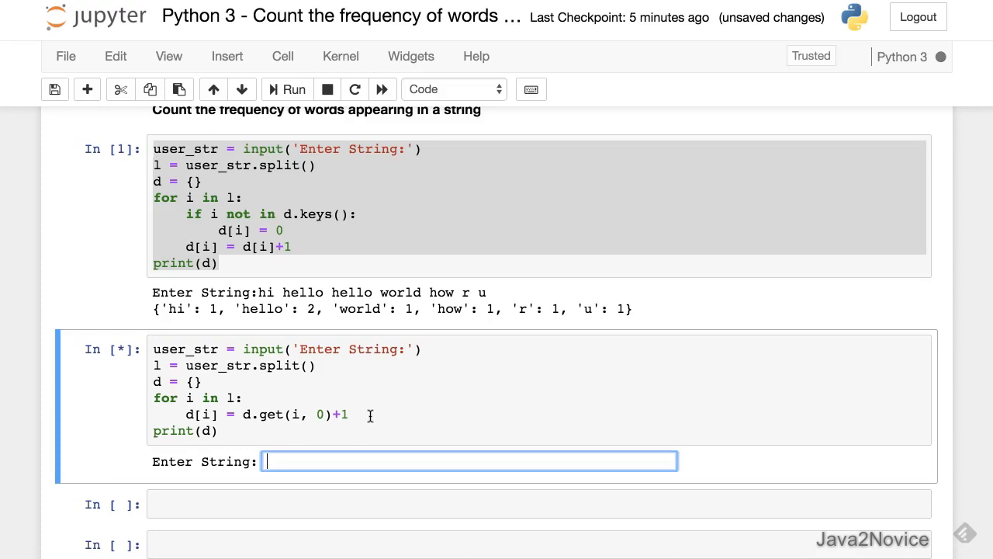
type("he helow")
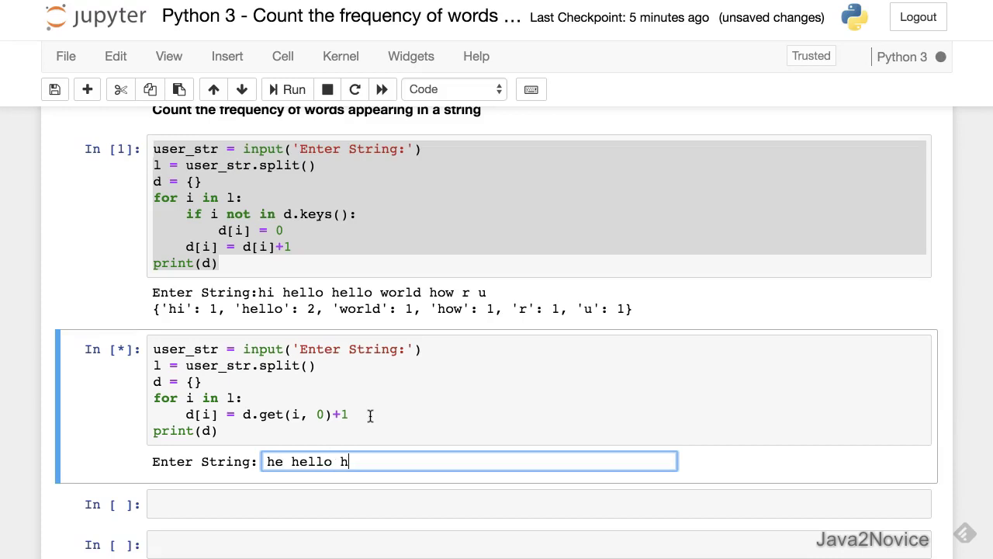
type("ello world how r u")
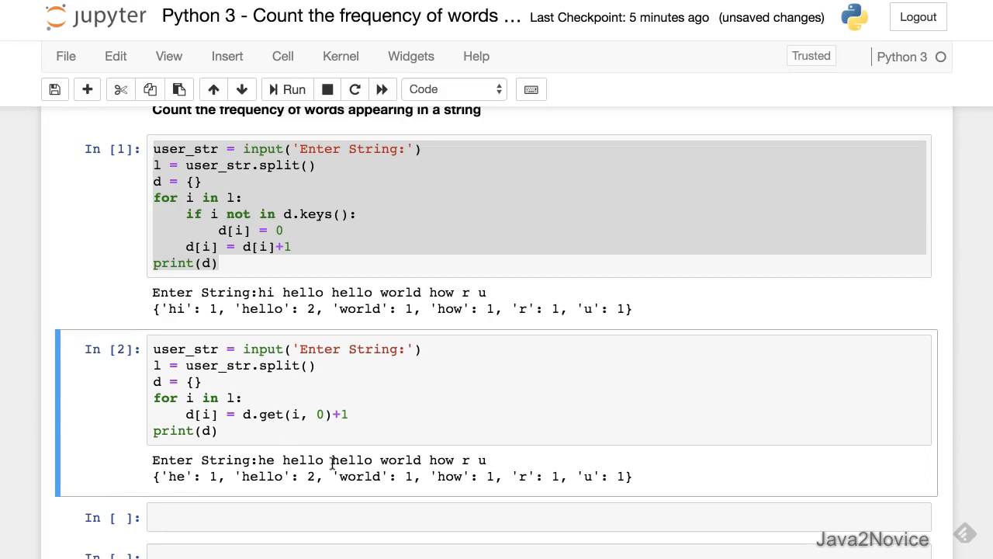
mouse_move(350, 439)
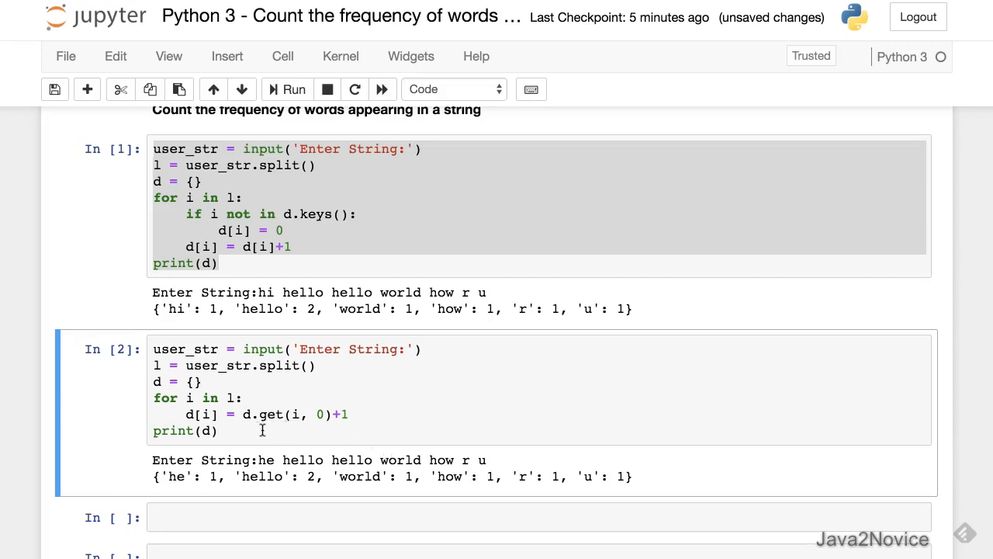
mouse_move(266, 419)
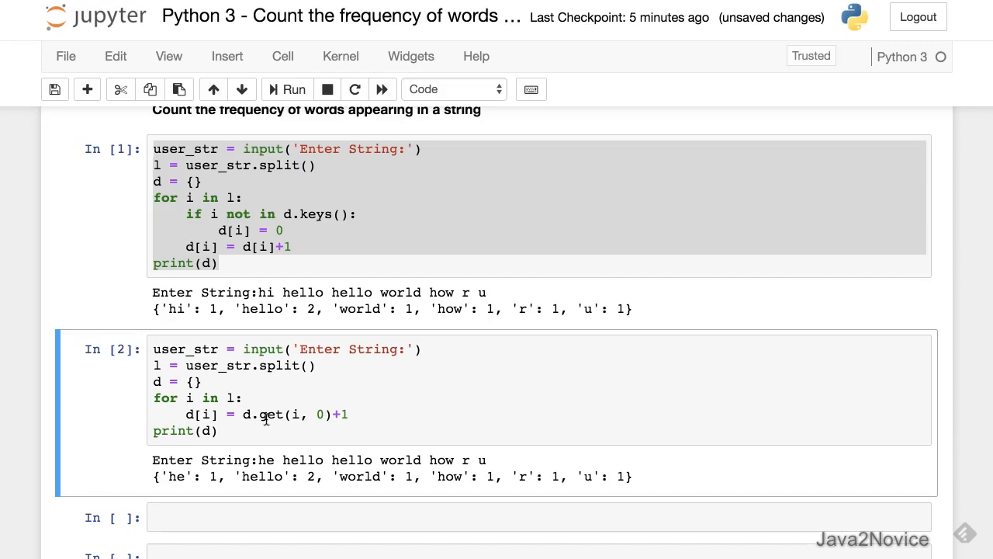
mouse_move(293, 513)
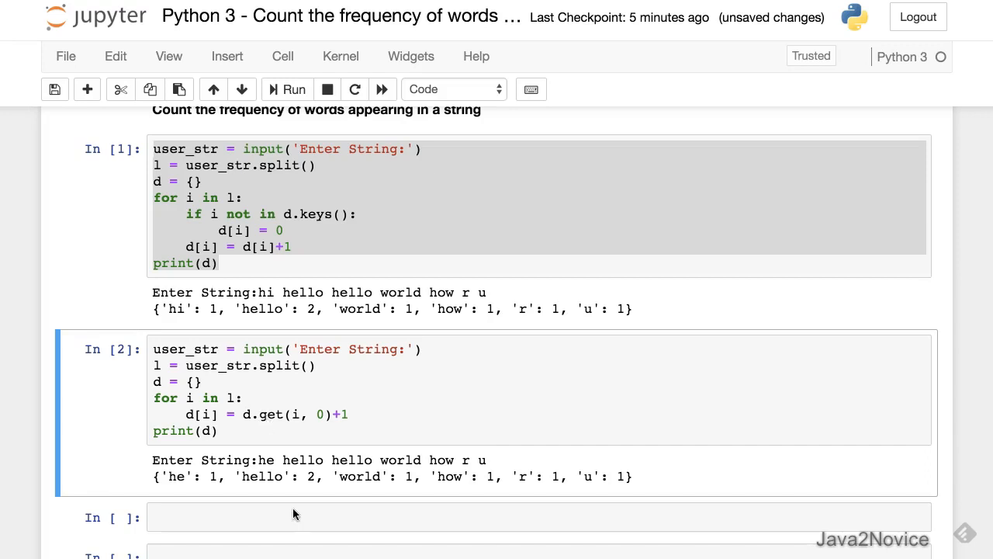